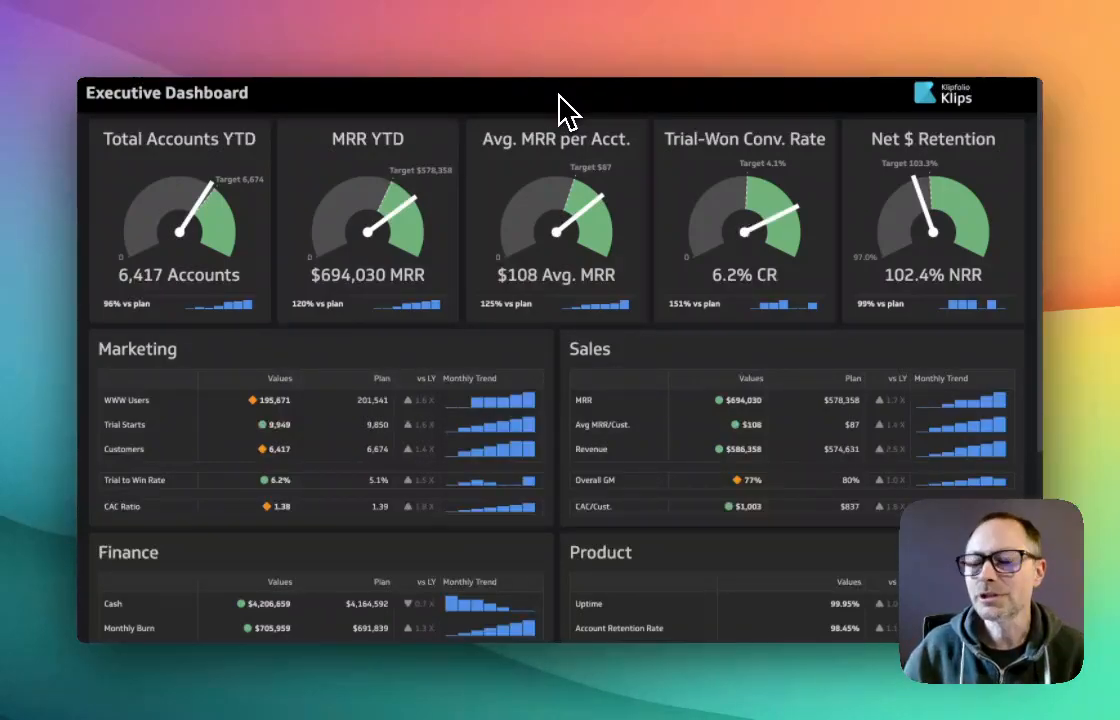
pyautogui.moveTo(156, 200)
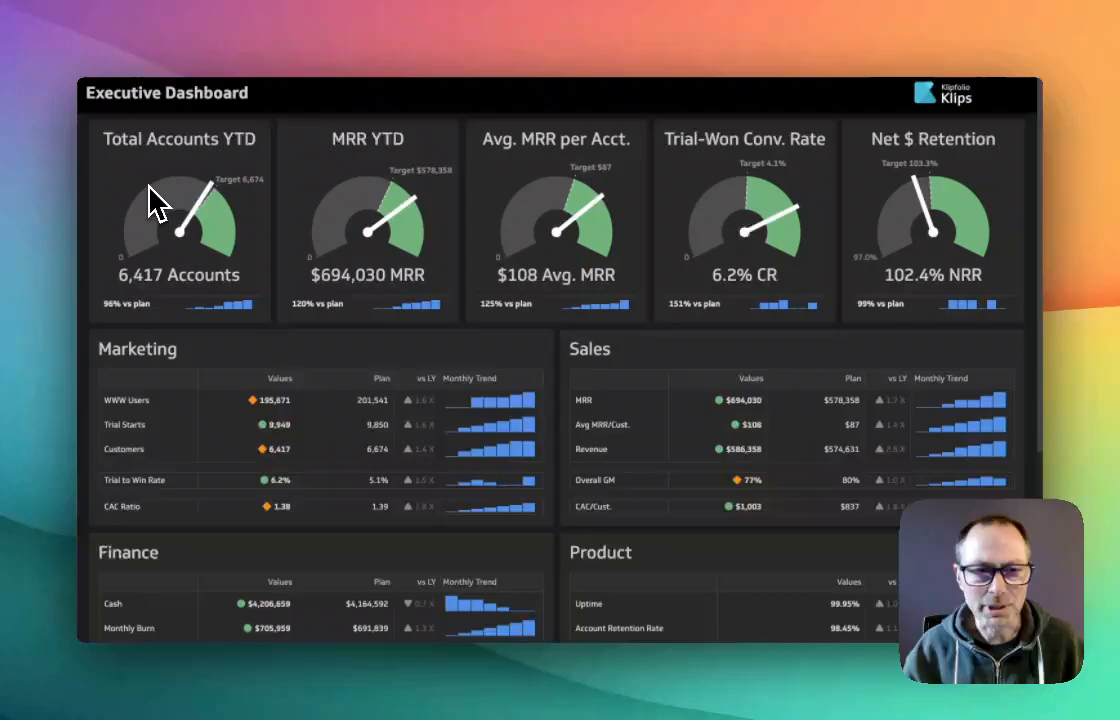
pyautogui.moveTo(168, 212)
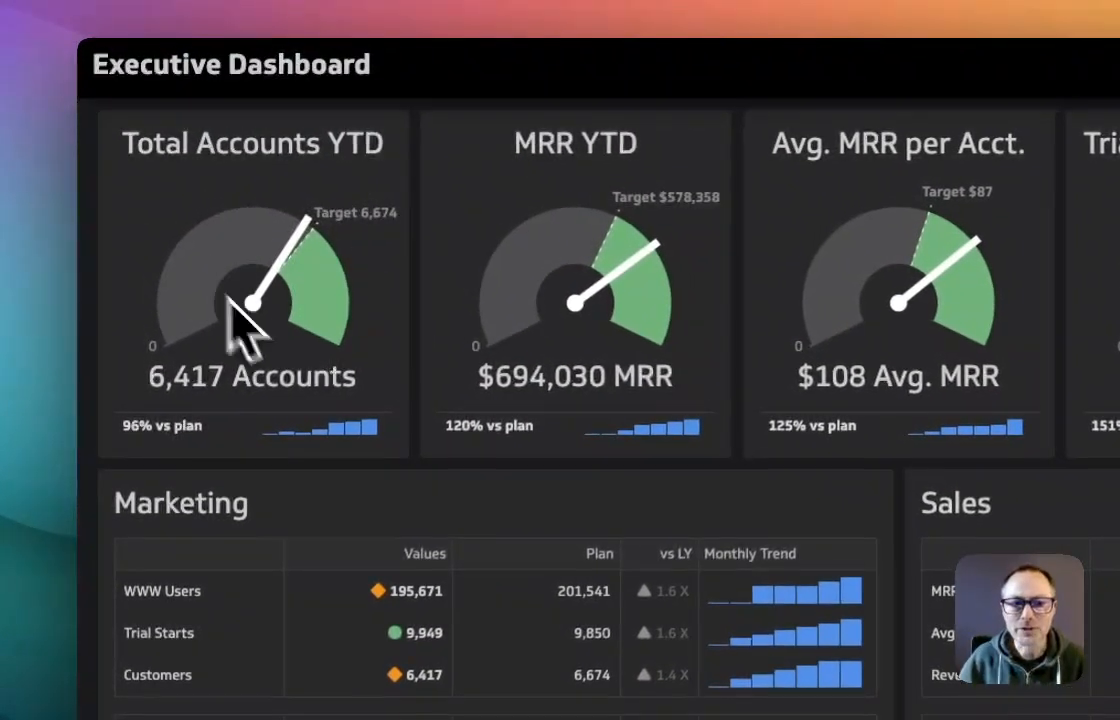
pyautogui.moveTo(380, 360)
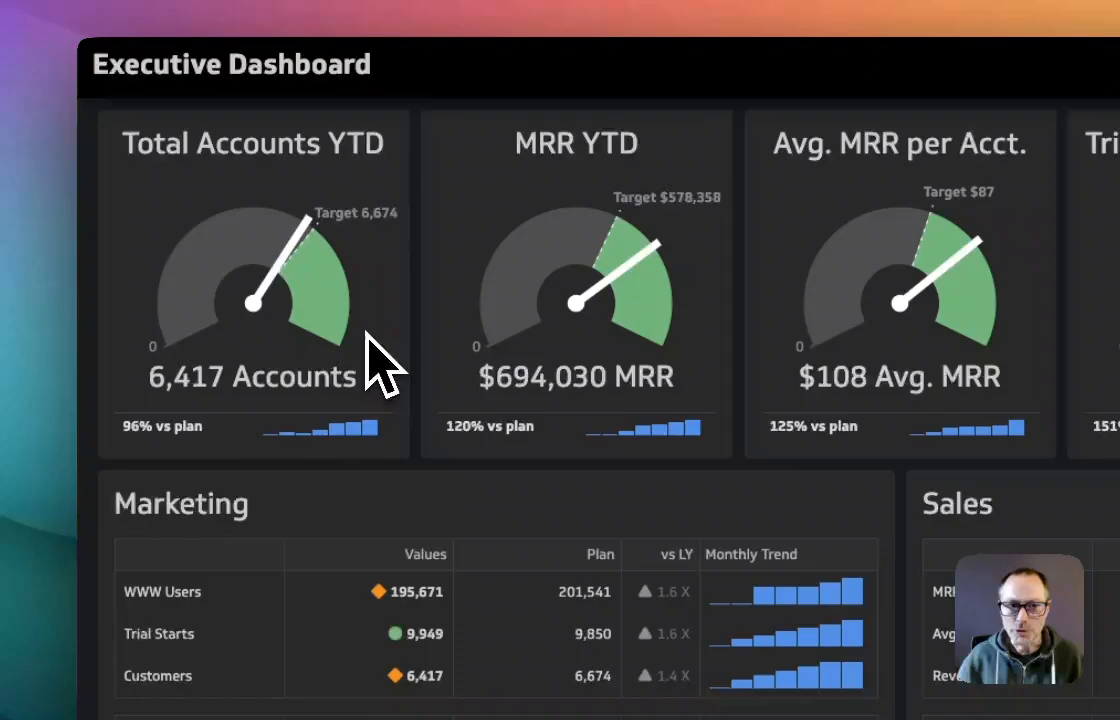
pyautogui.moveTo(240, 410)
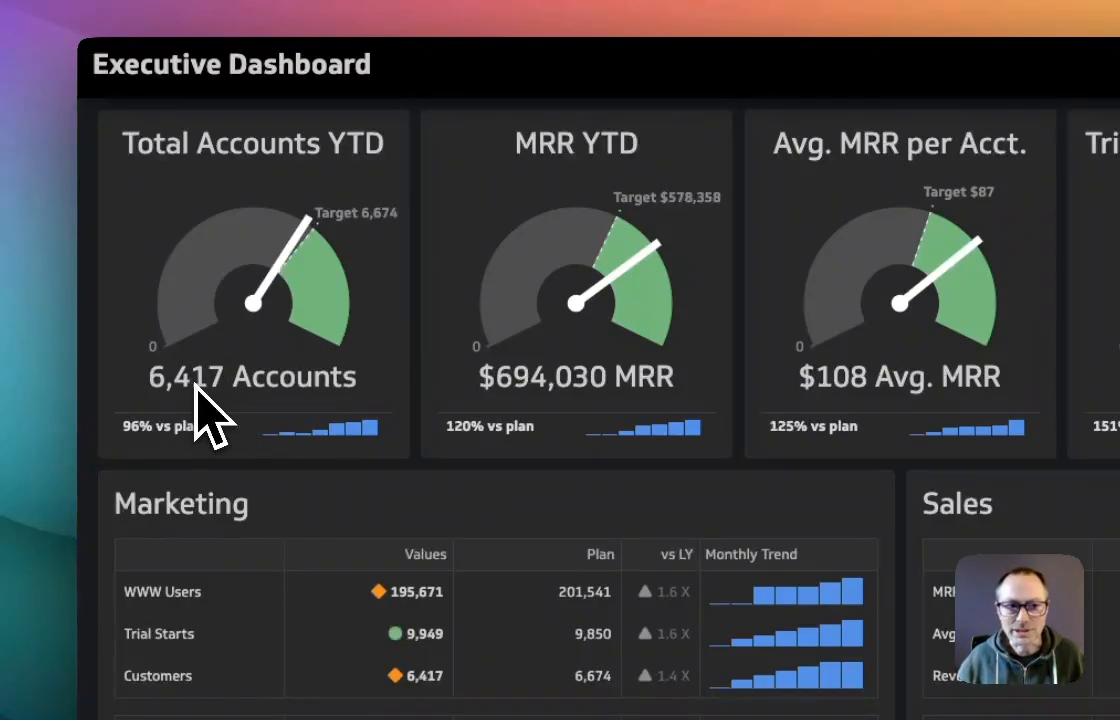
pyautogui.moveTo(376, 256)
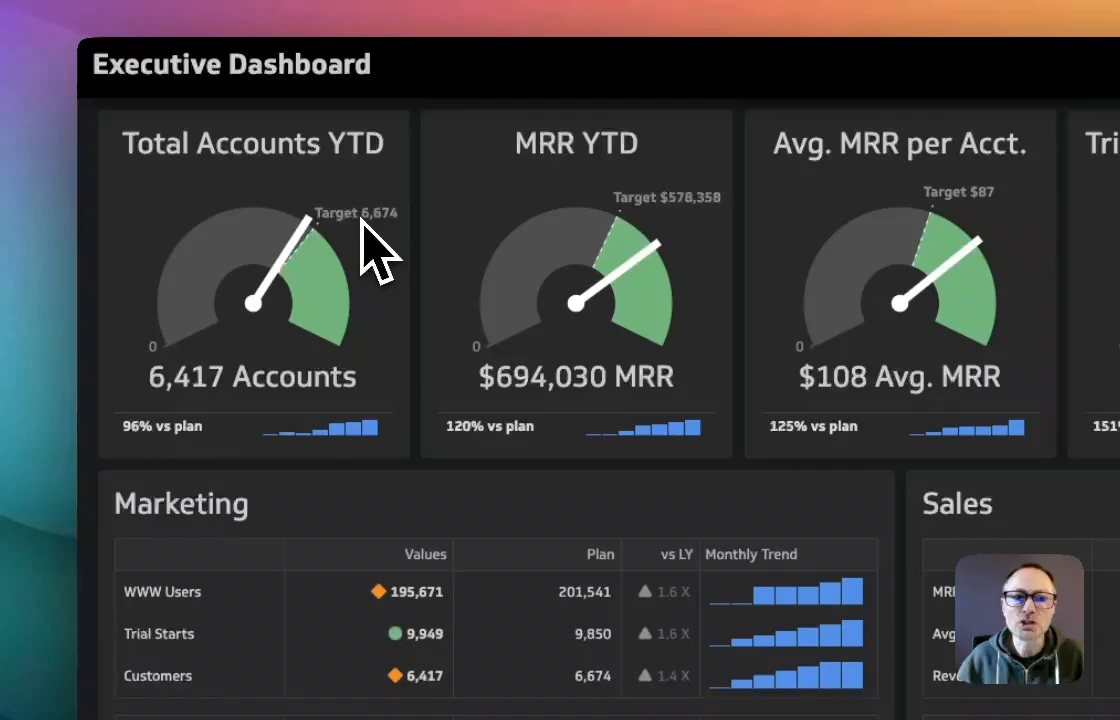
pyautogui.moveTo(392, 270)
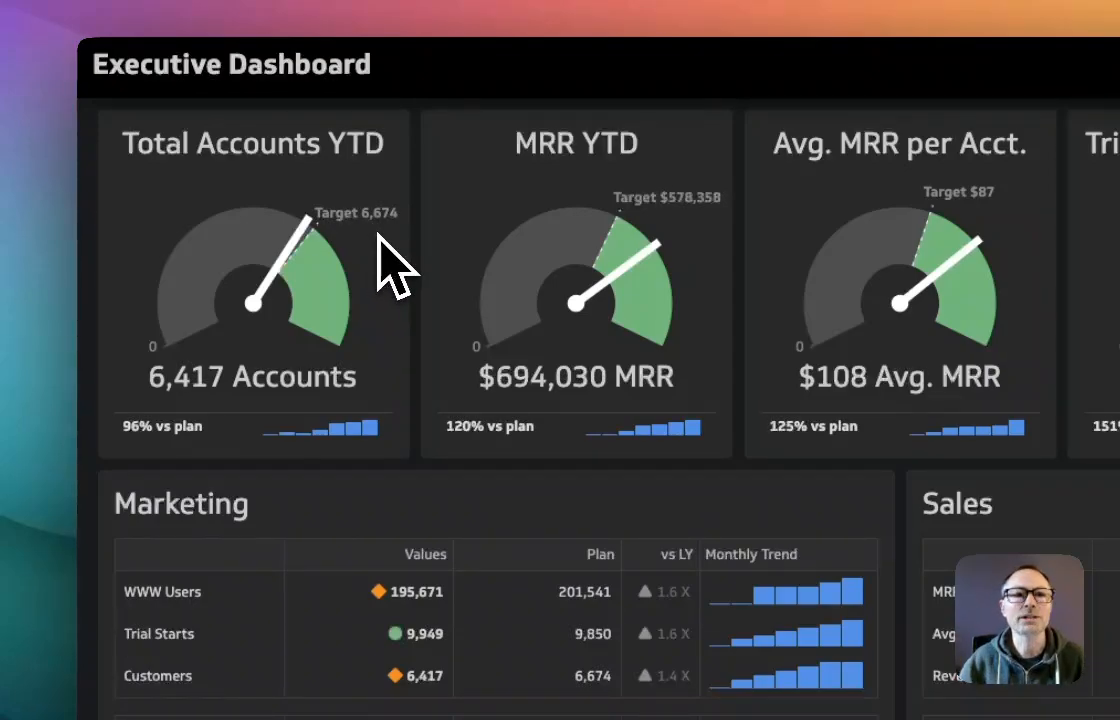
pyautogui.moveTo(396, 284)
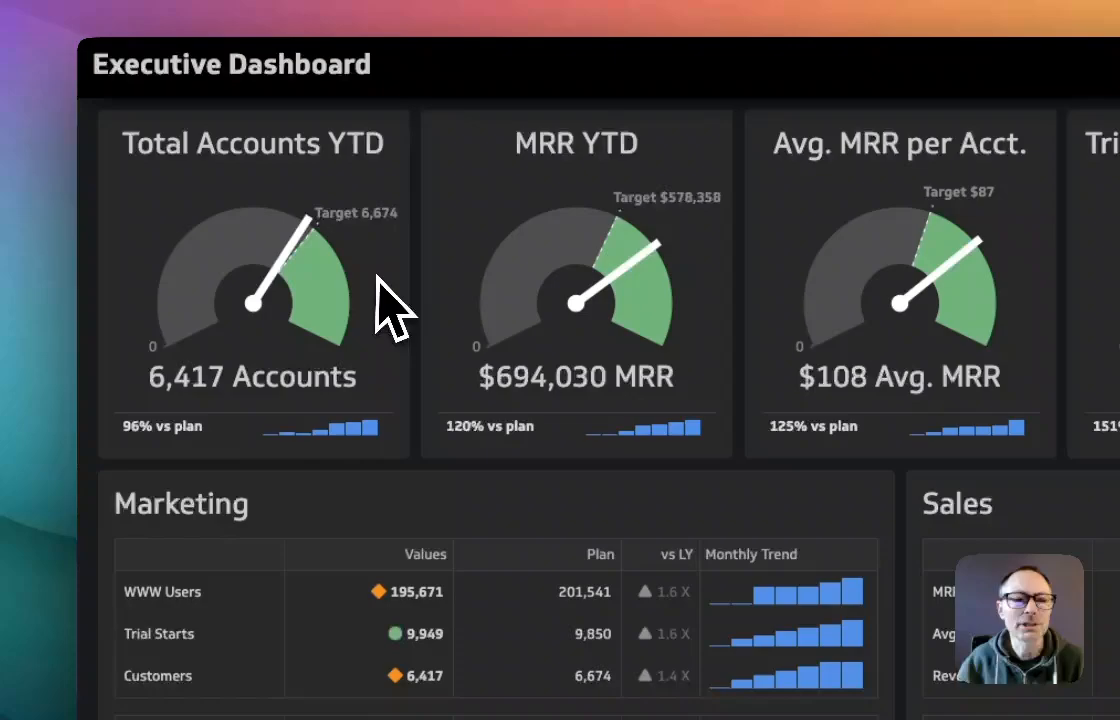
pyautogui.moveTo(156, 444)
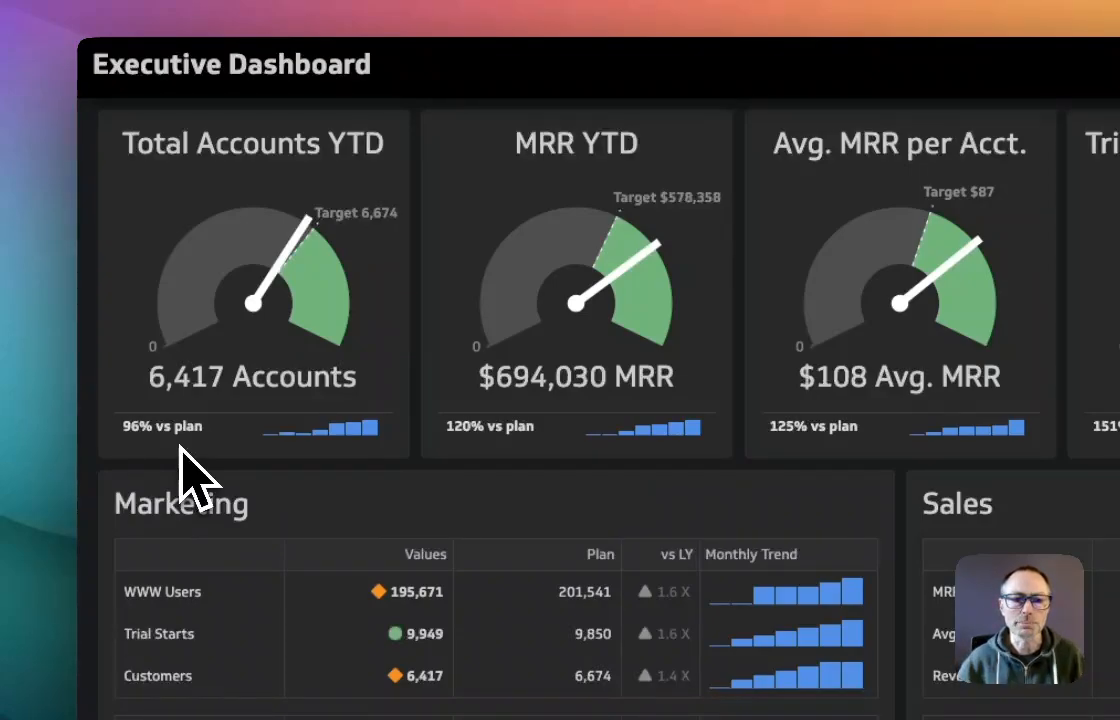
pyautogui.moveTo(240, 400)
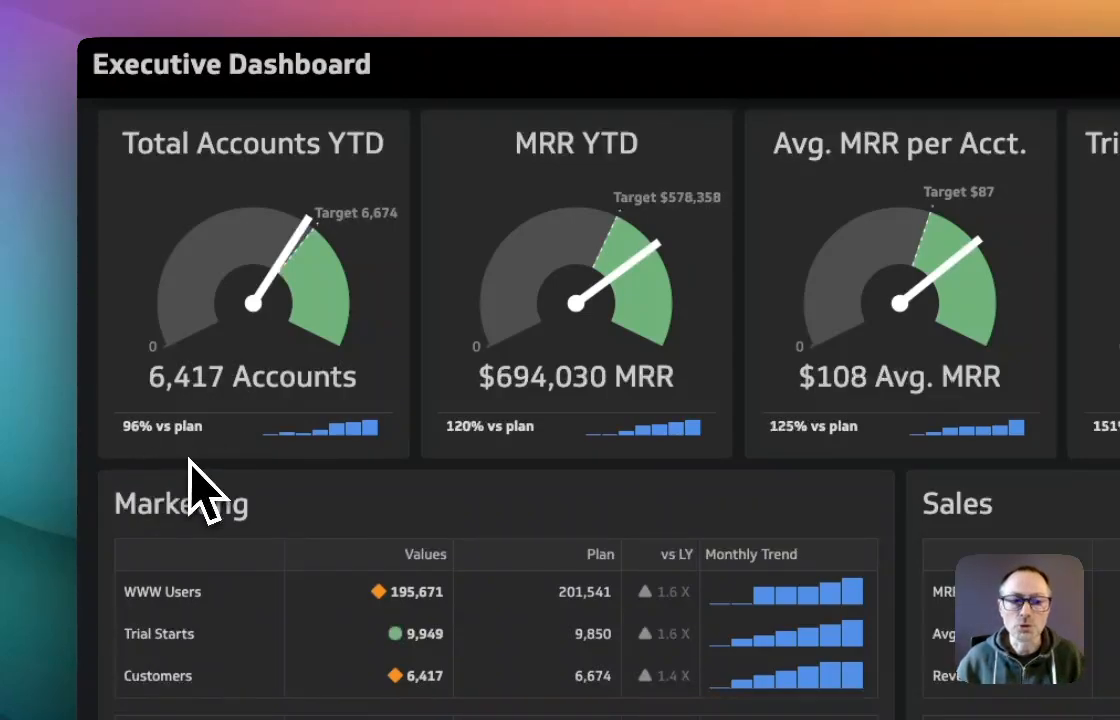
pyautogui.moveTo(384, 444)
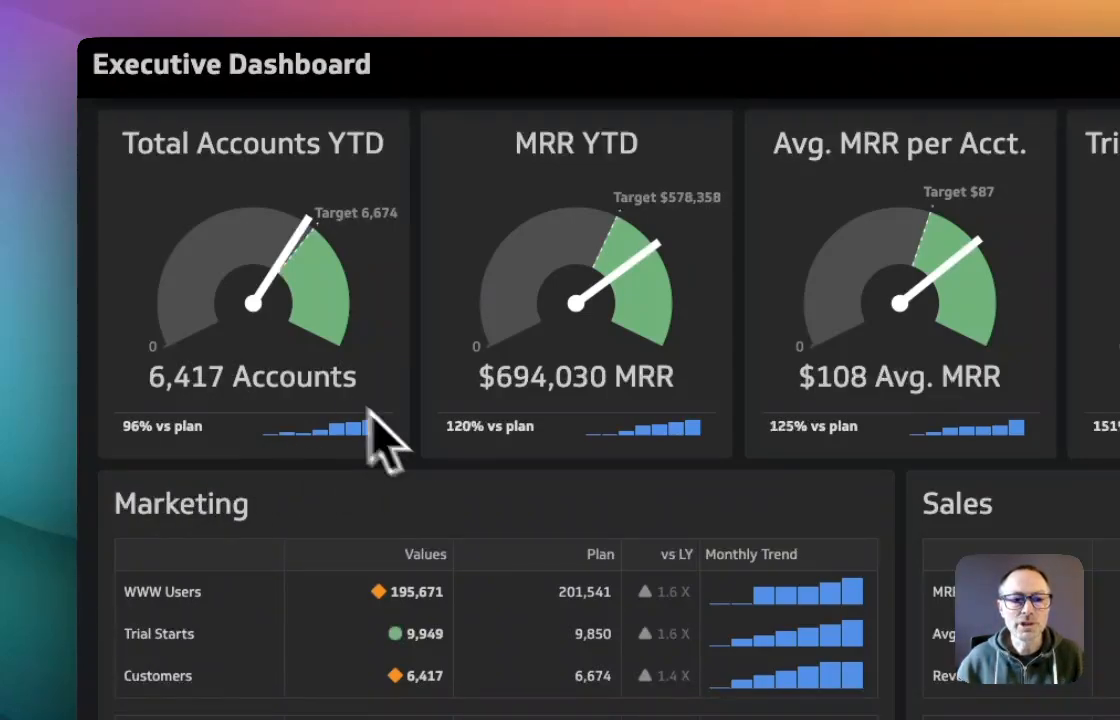
pyautogui.moveTo(416, 486)
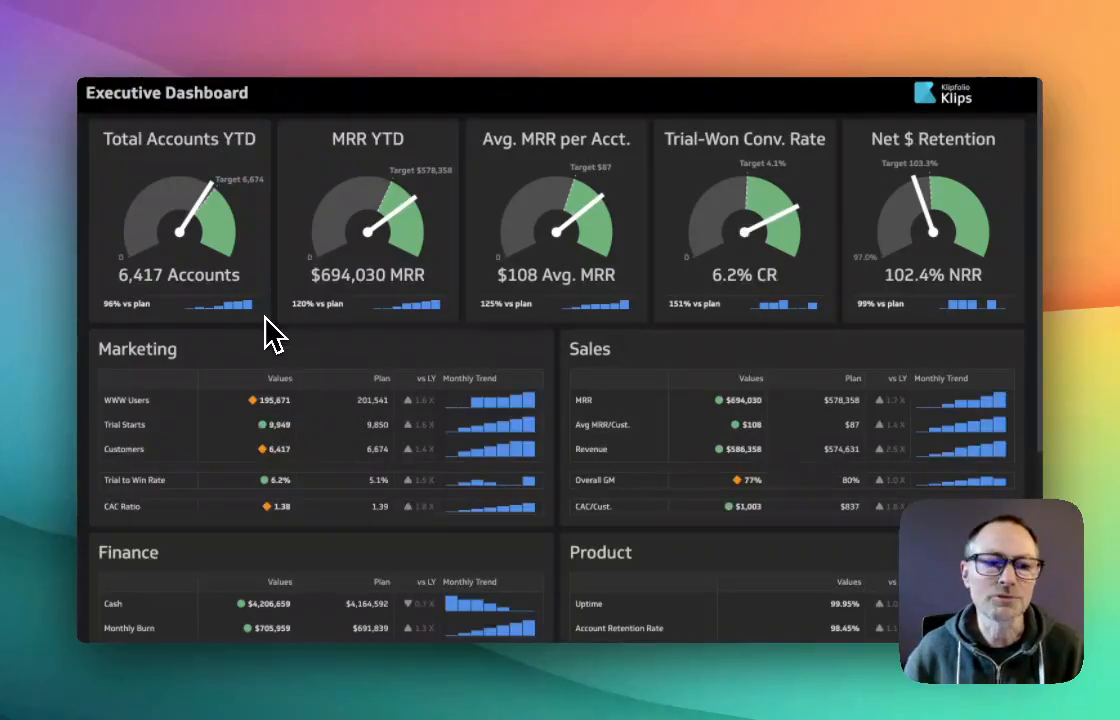
pyautogui.scroll(-3)
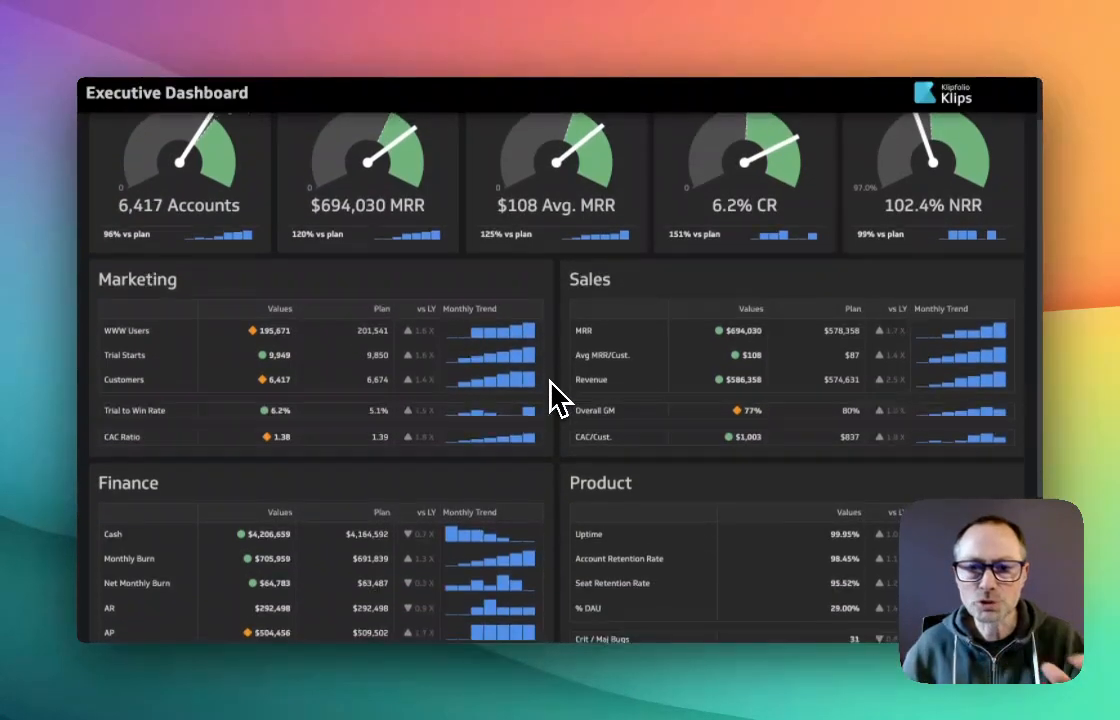
pyautogui.scroll(-3)
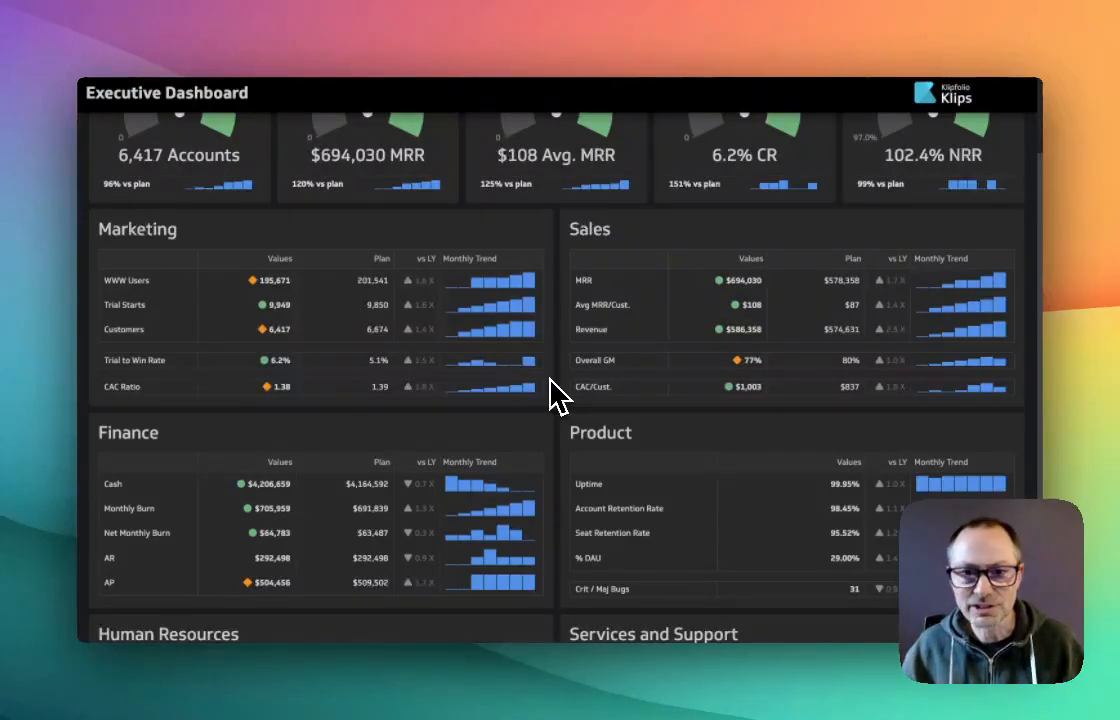
pyautogui.scroll(-3)
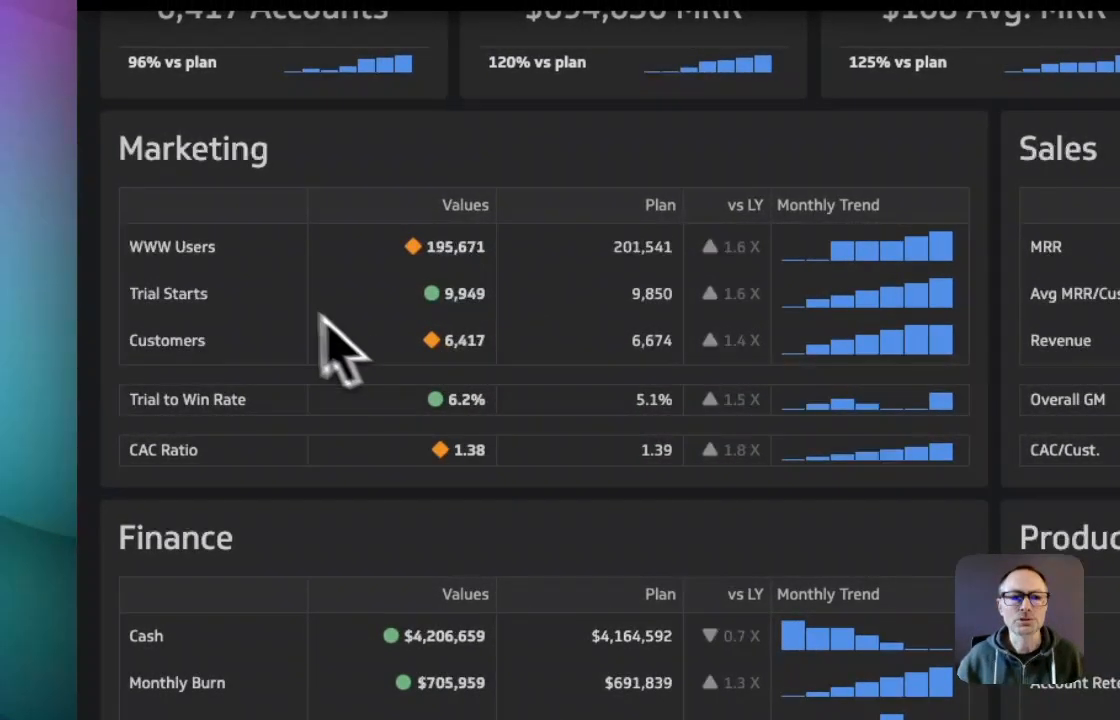
pyautogui.moveTo(256, 290)
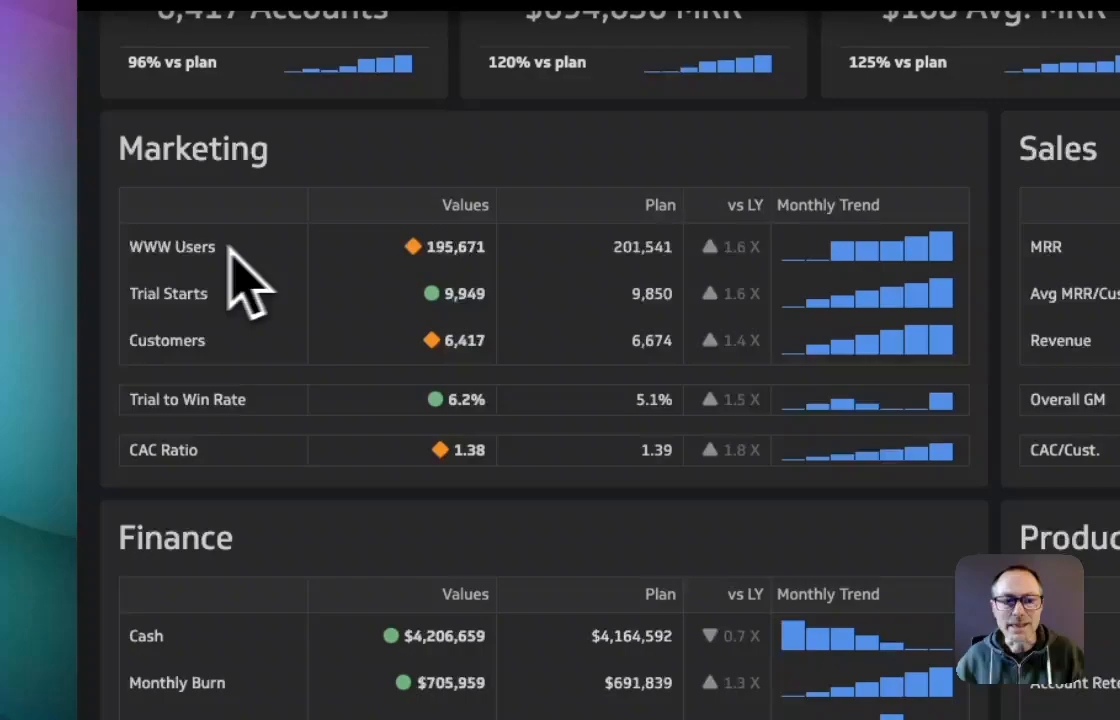
pyautogui.moveTo(264, 524)
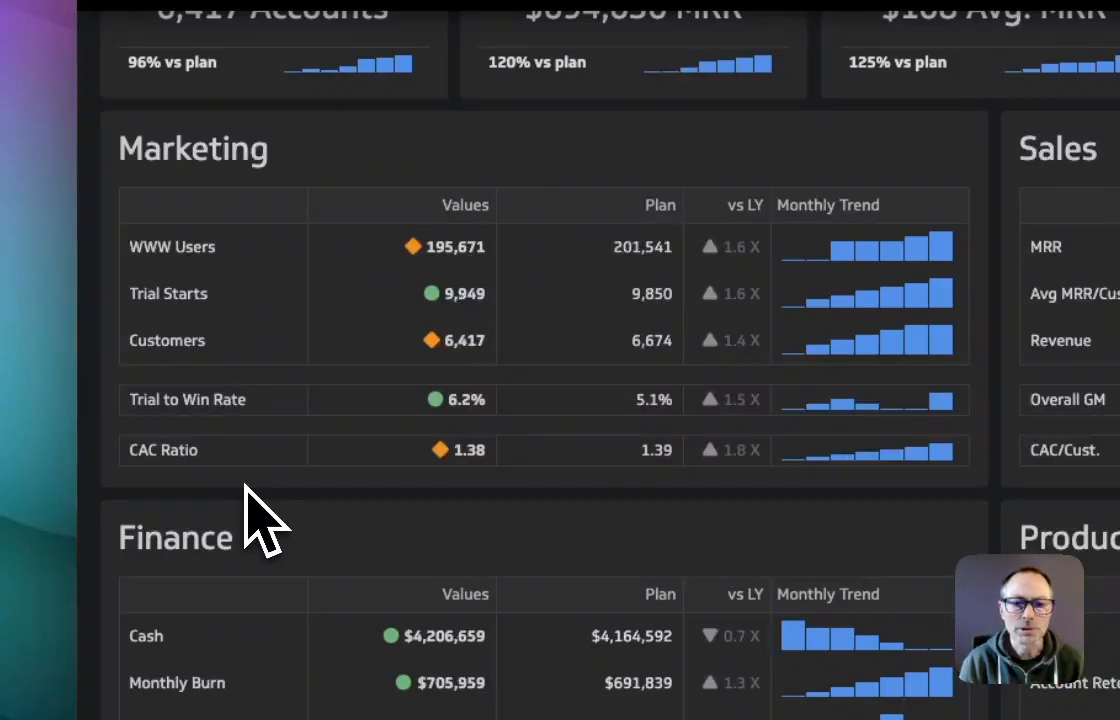
pyautogui.moveTo(444, 444)
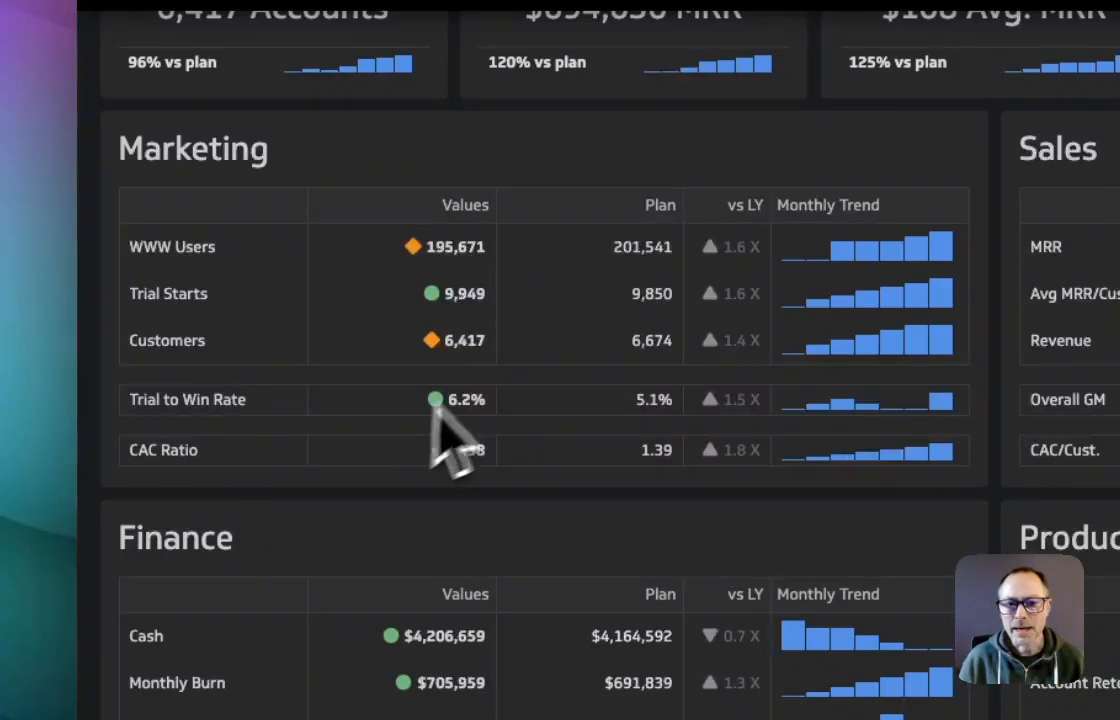
pyautogui.moveTo(540, 340)
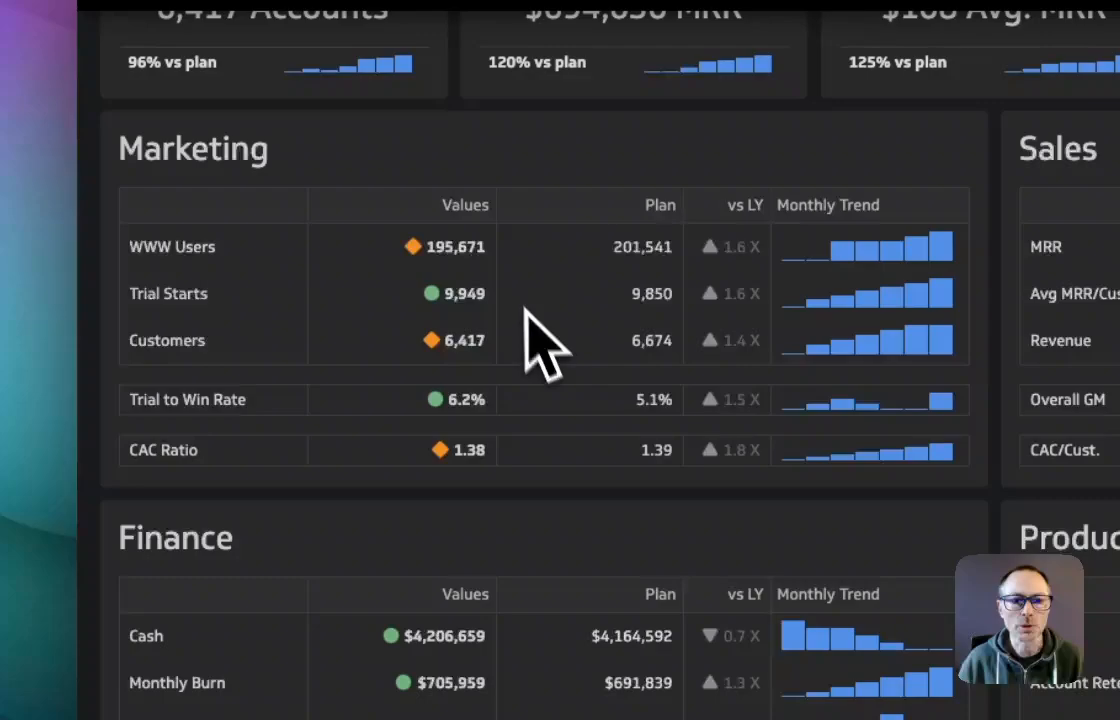
pyautogui.moveTo(256, 290)
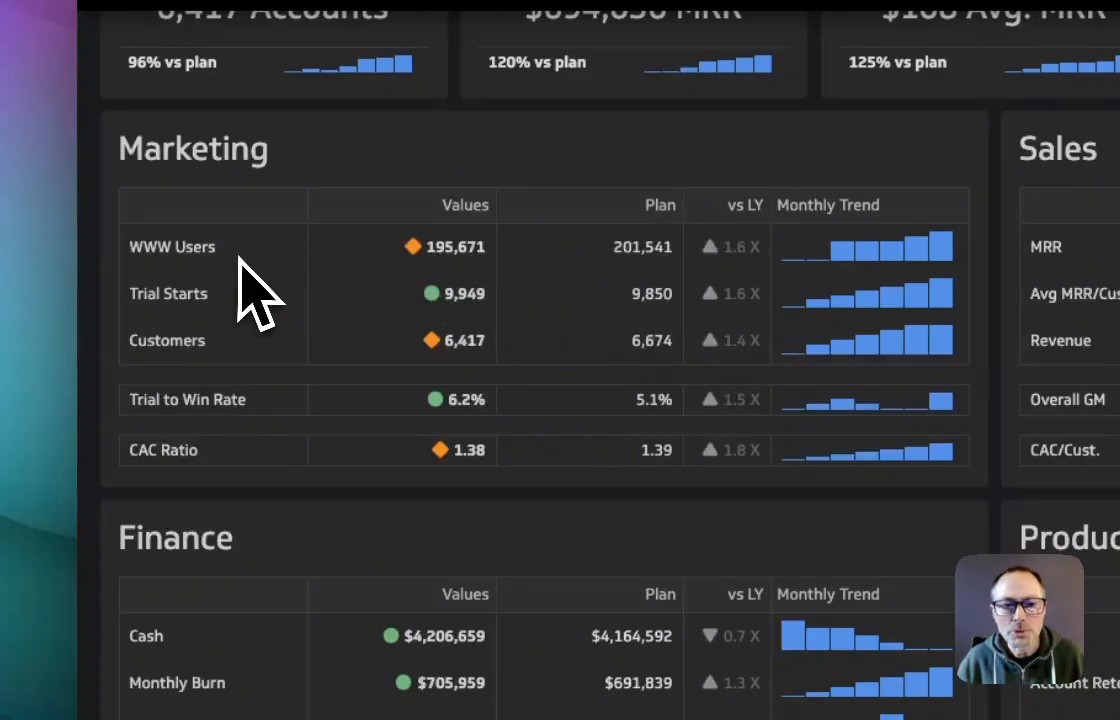
pyautogui.moveTo(464, 310)
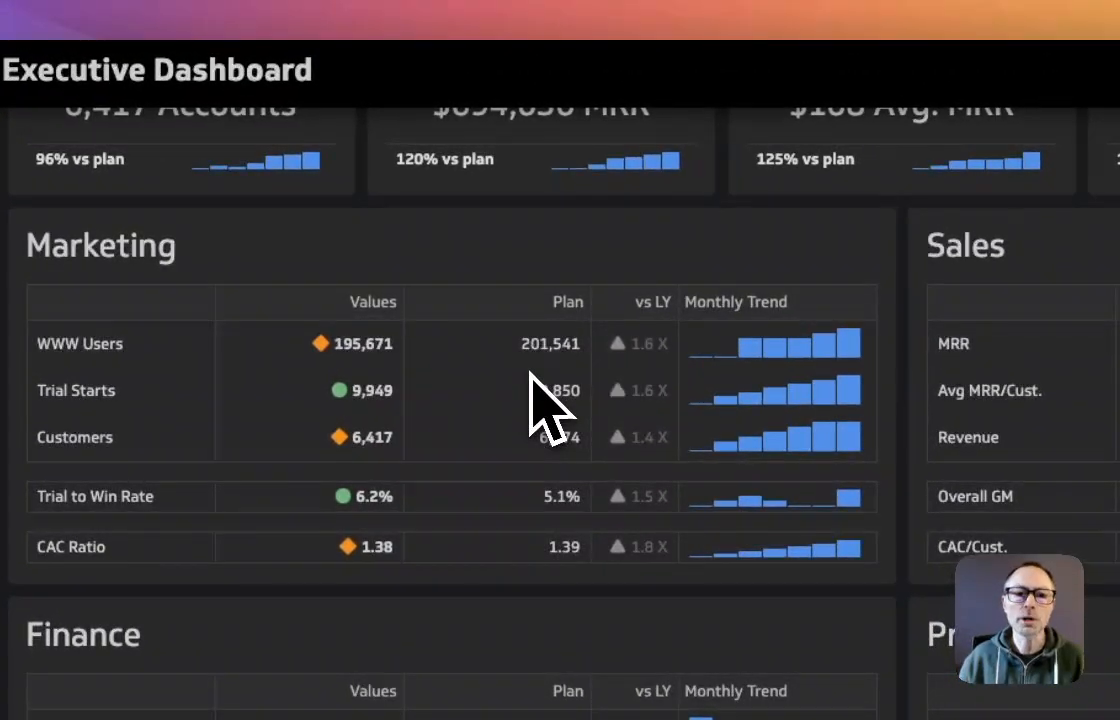
pyautogui.moveTo(336, 390)
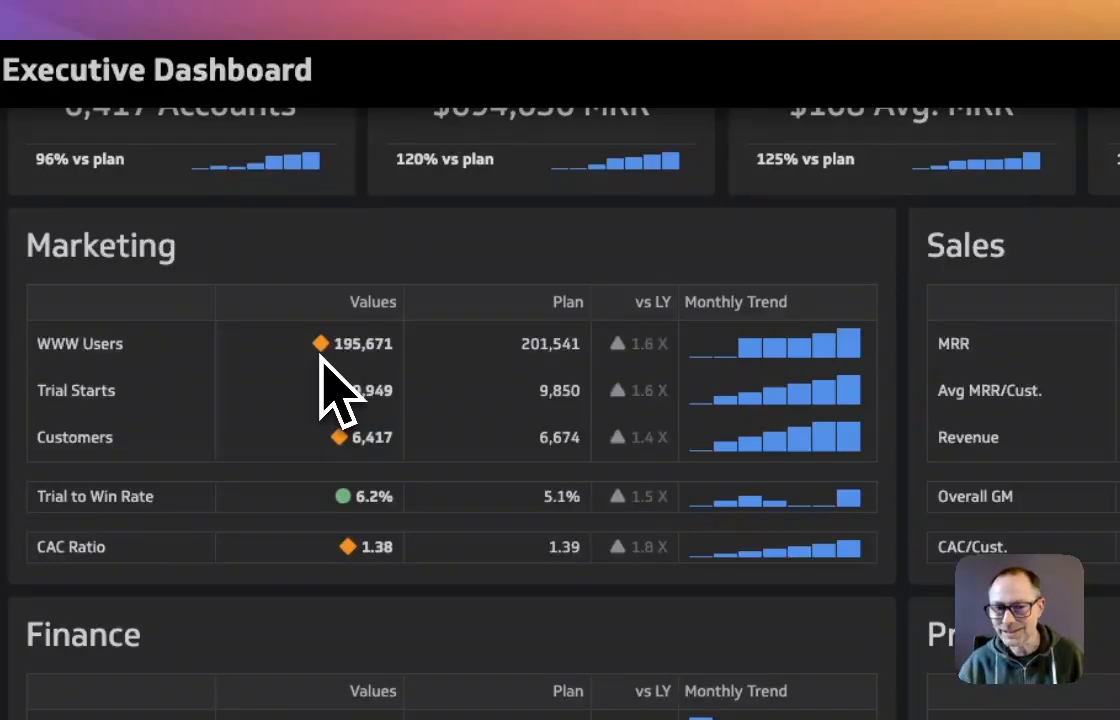
pyautogui.moveTo(690, 420)
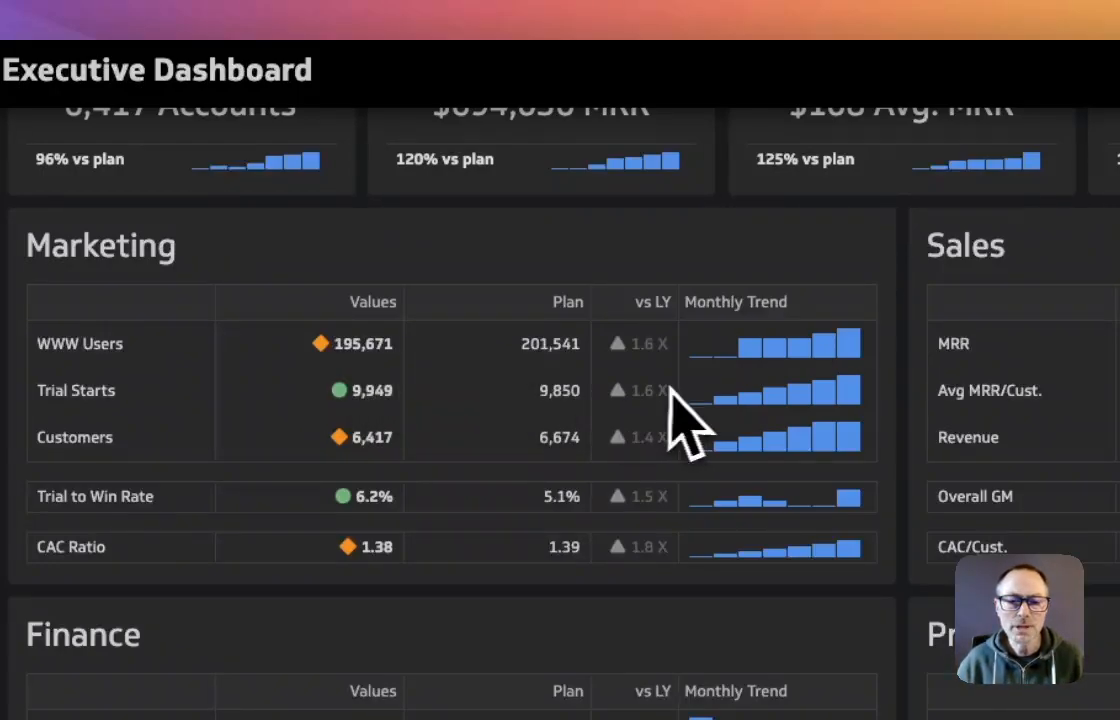
pyautogui.moveTo(676, 400)
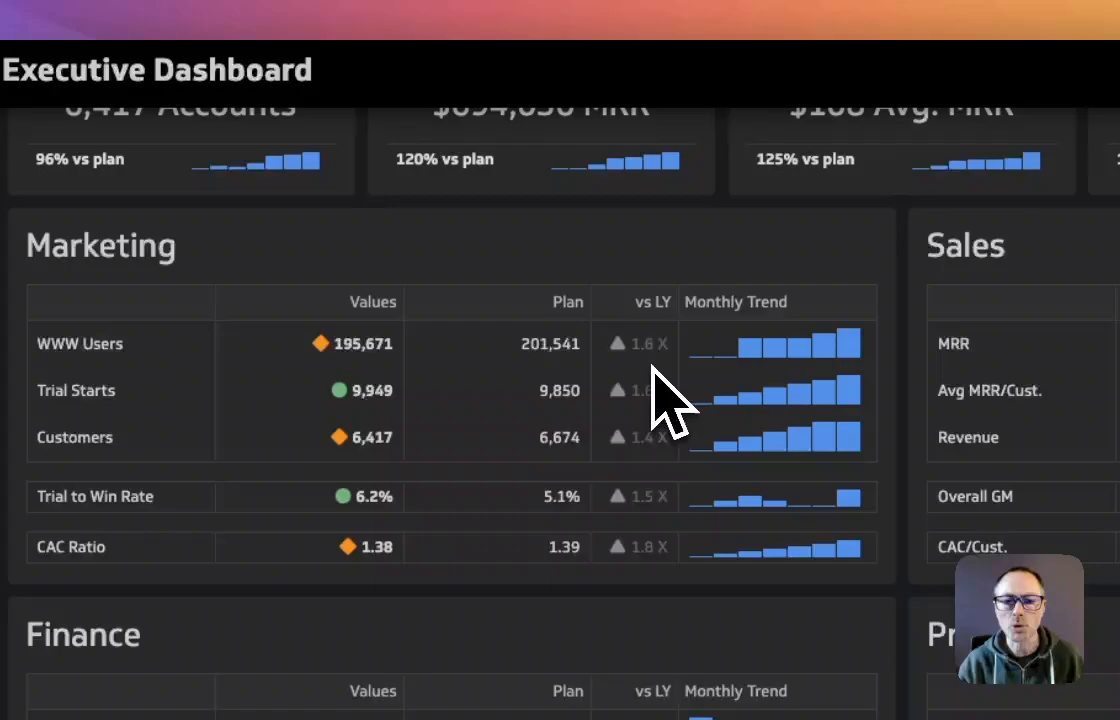
pyautogui.moveTo(664, 356)
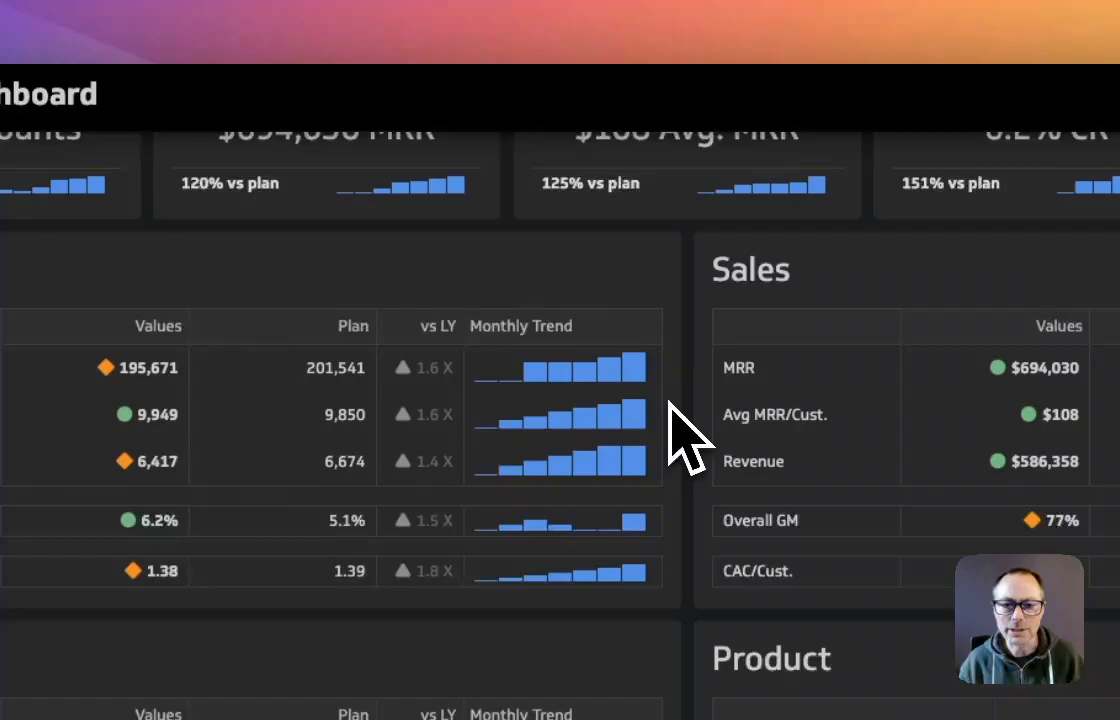
pyautogui.moveTo(696, 450)
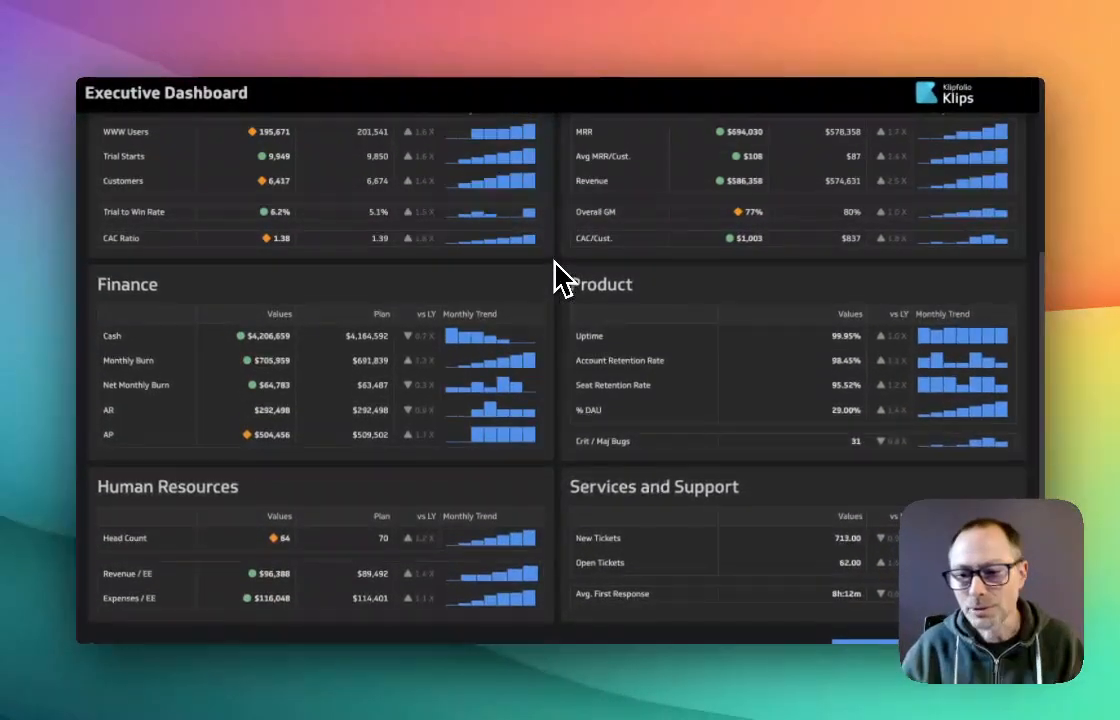
pyautogui.scroll(3)
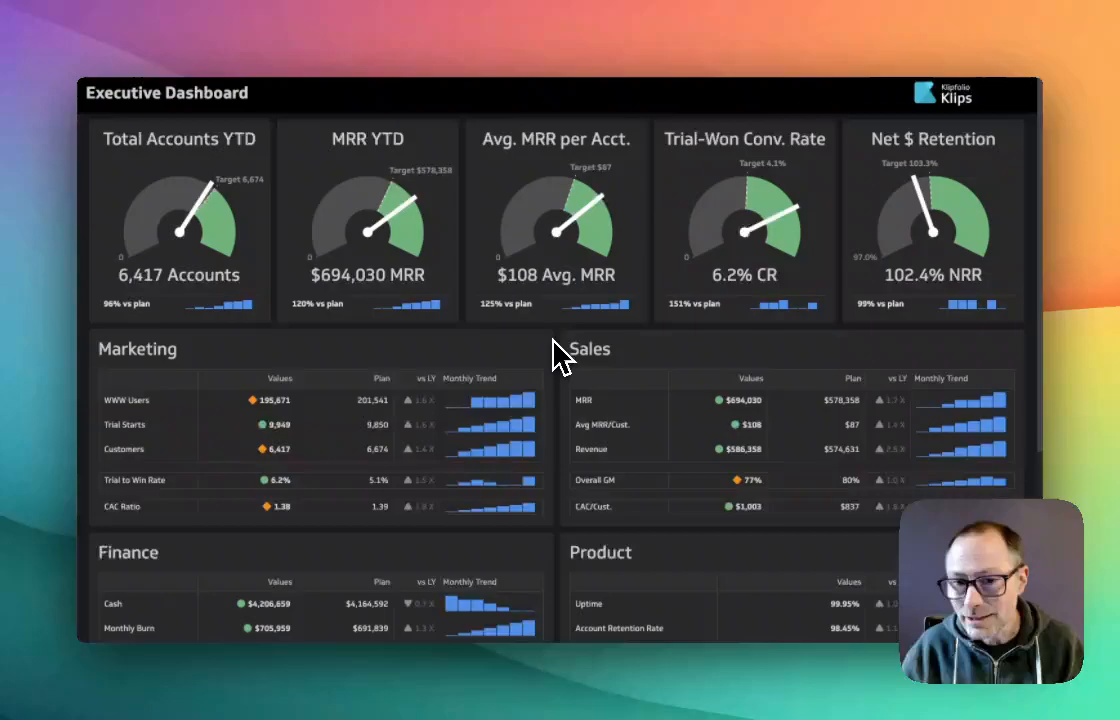